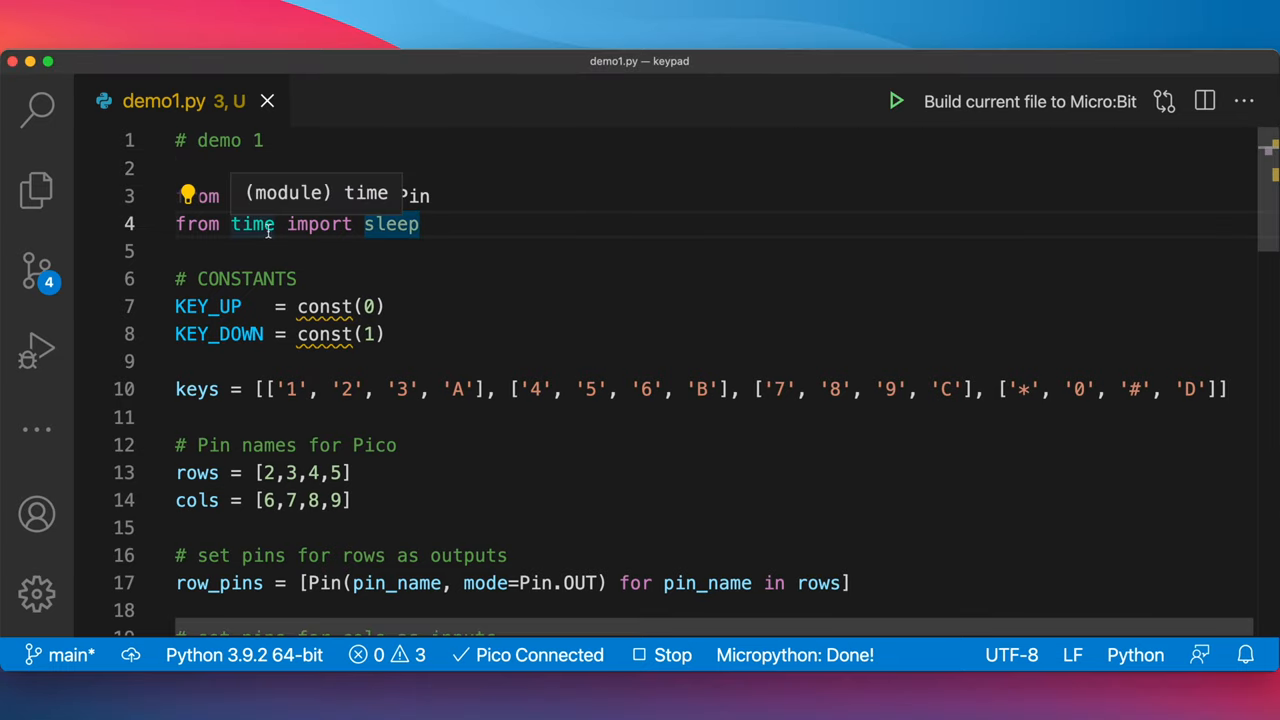
Scroll through demo1.py to review the keypad scanning loop and key-press handling
scroll(down, 3)
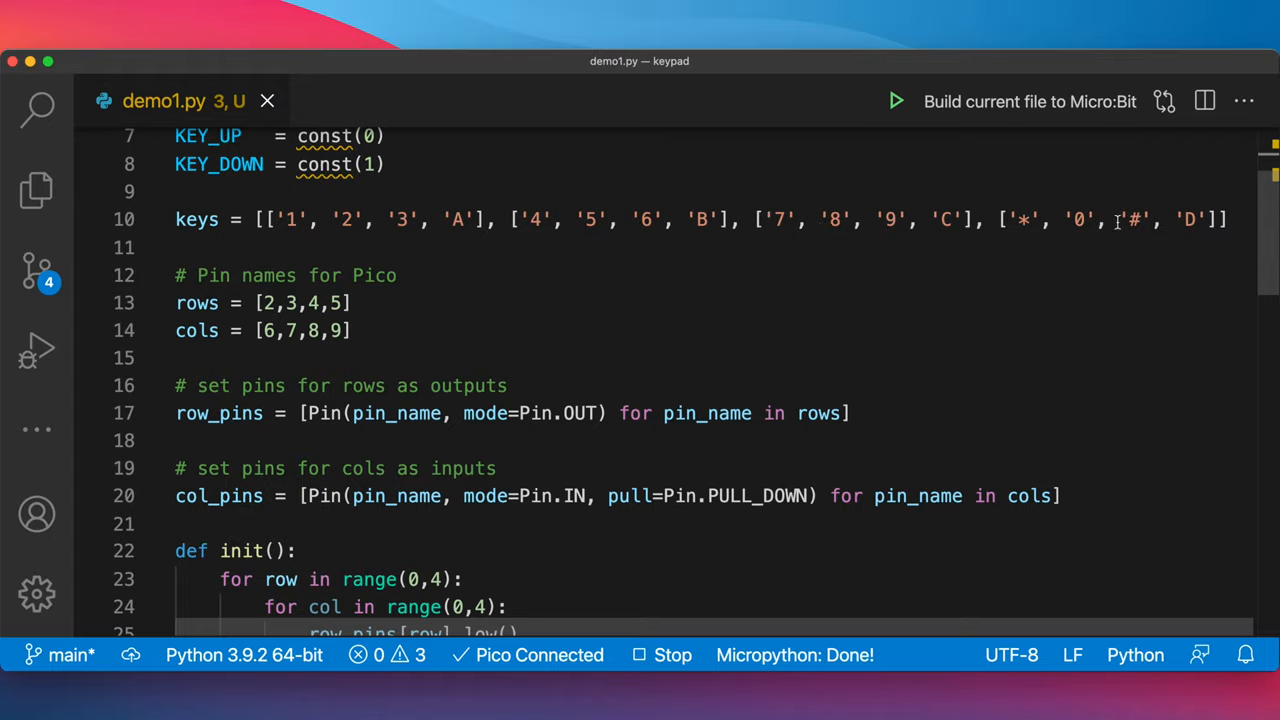
scroll(down, 3)
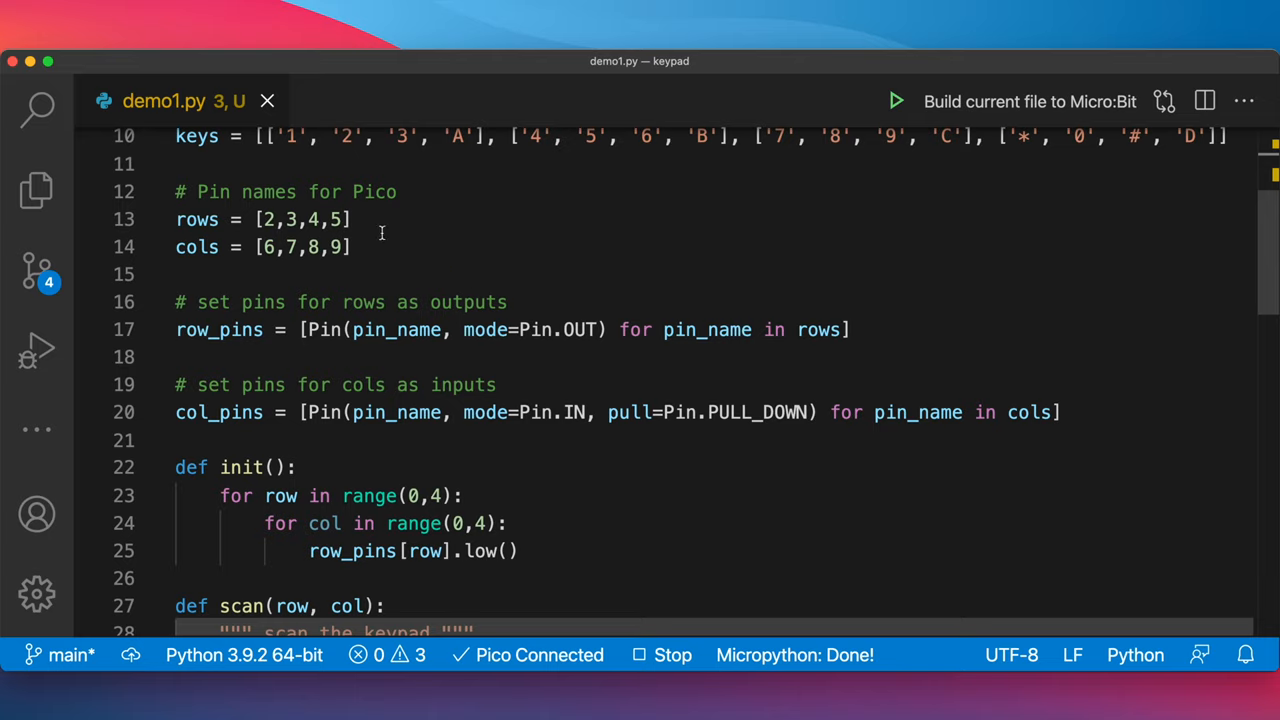
mouse_move(268, 202)
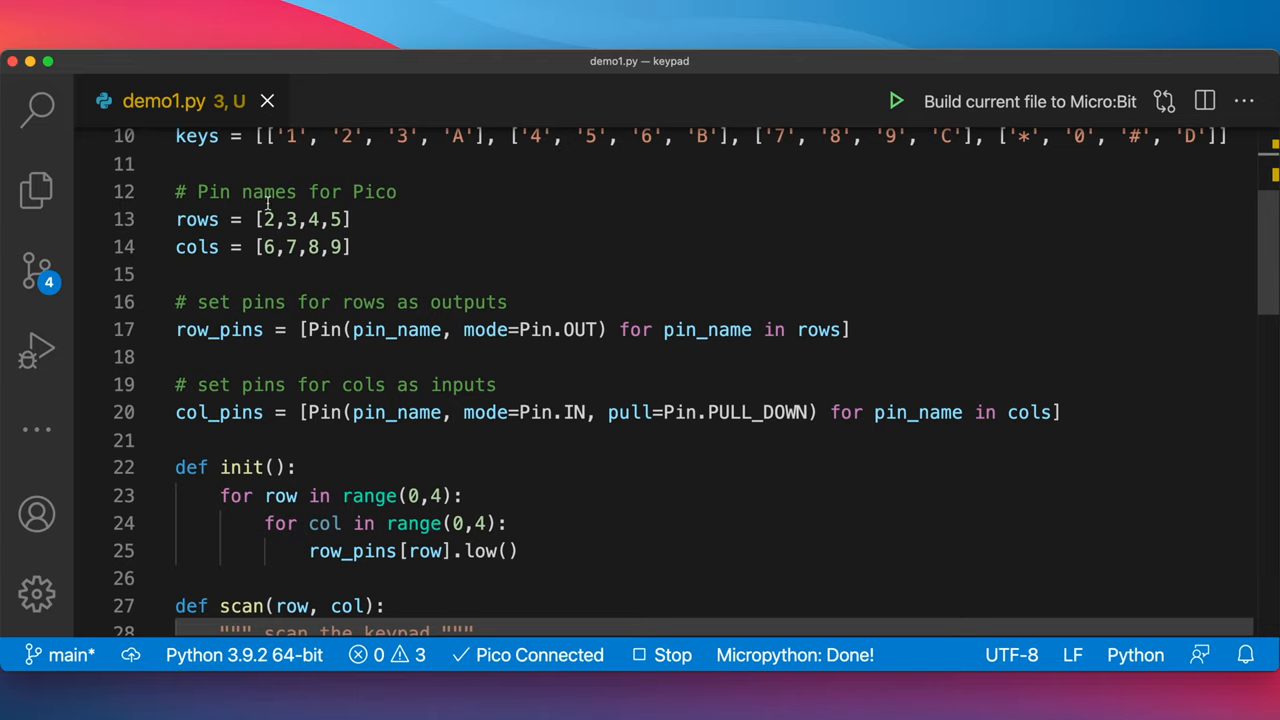
mouse_move(196, 218)
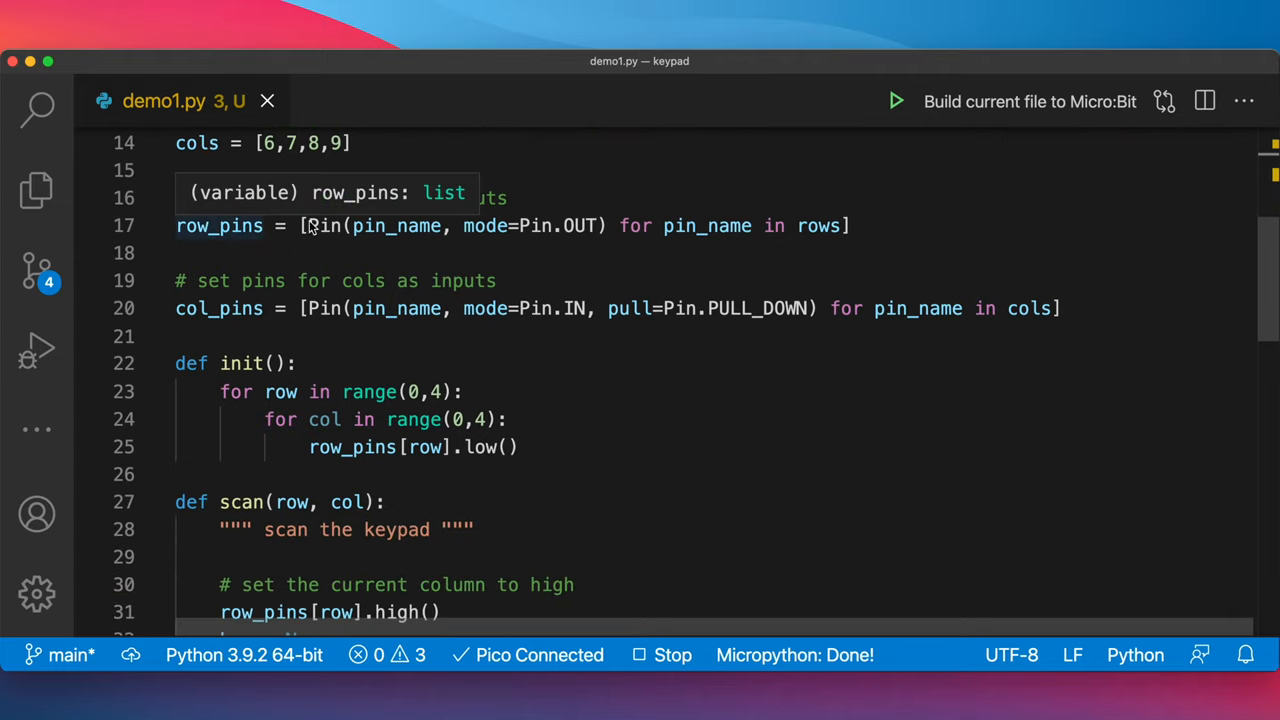
mouse_move(390, 244)
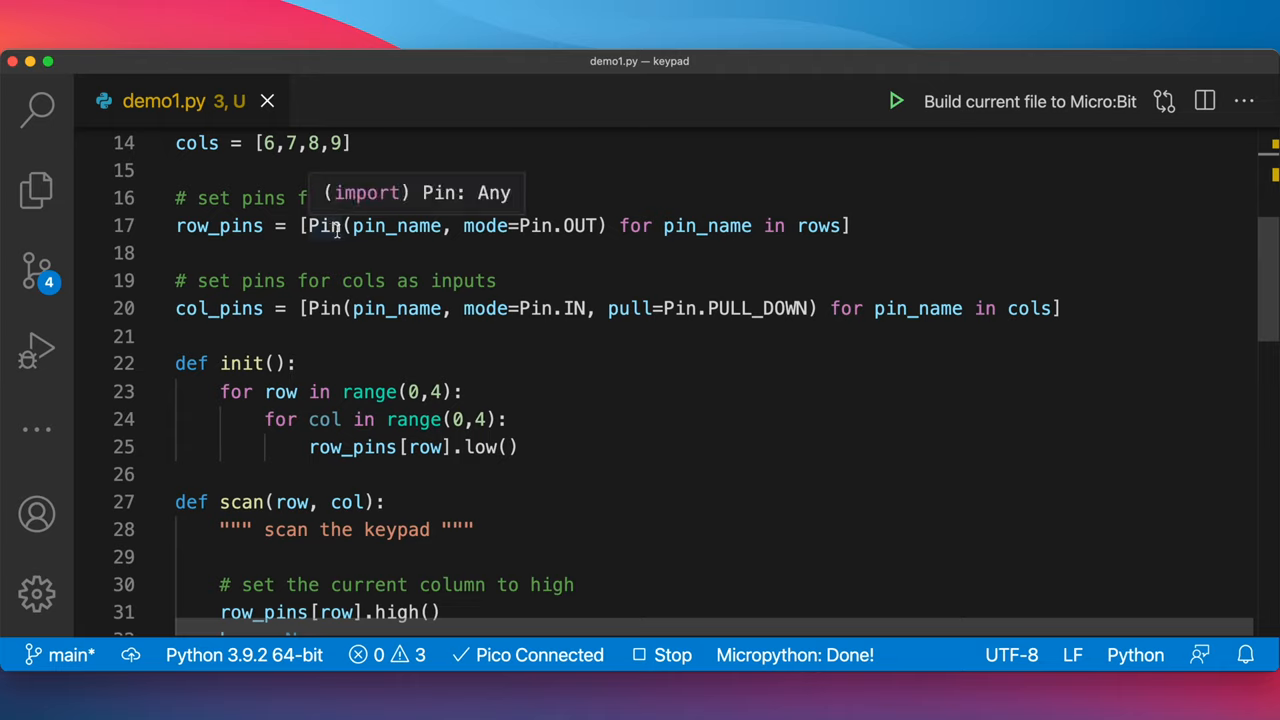
mouse_move(724, 224)
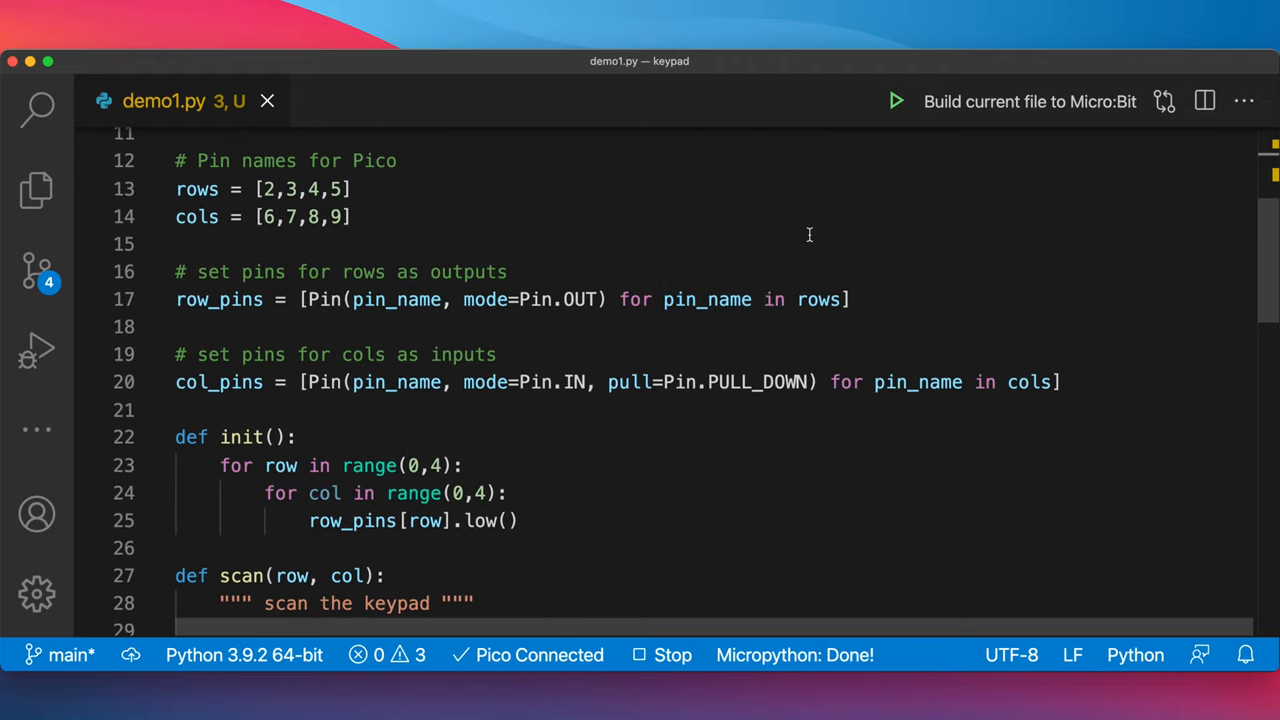
mouse_move(376, 210)
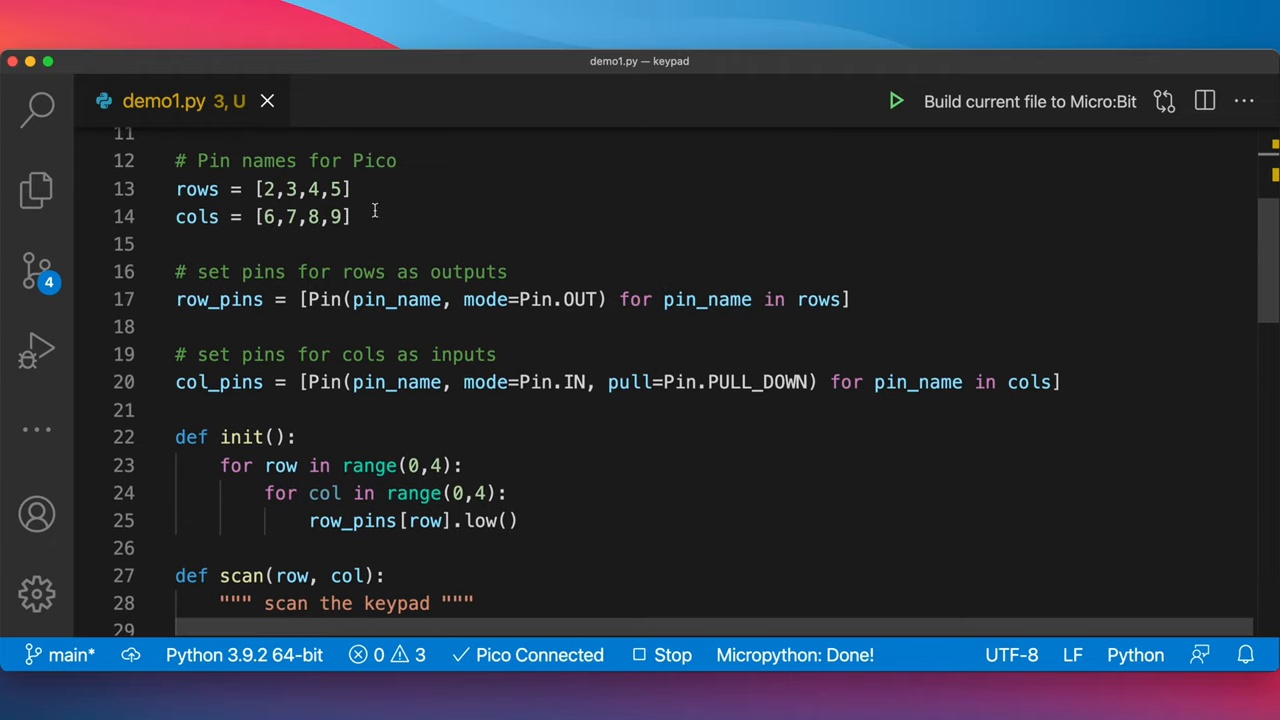
mouse_move(536, 300)
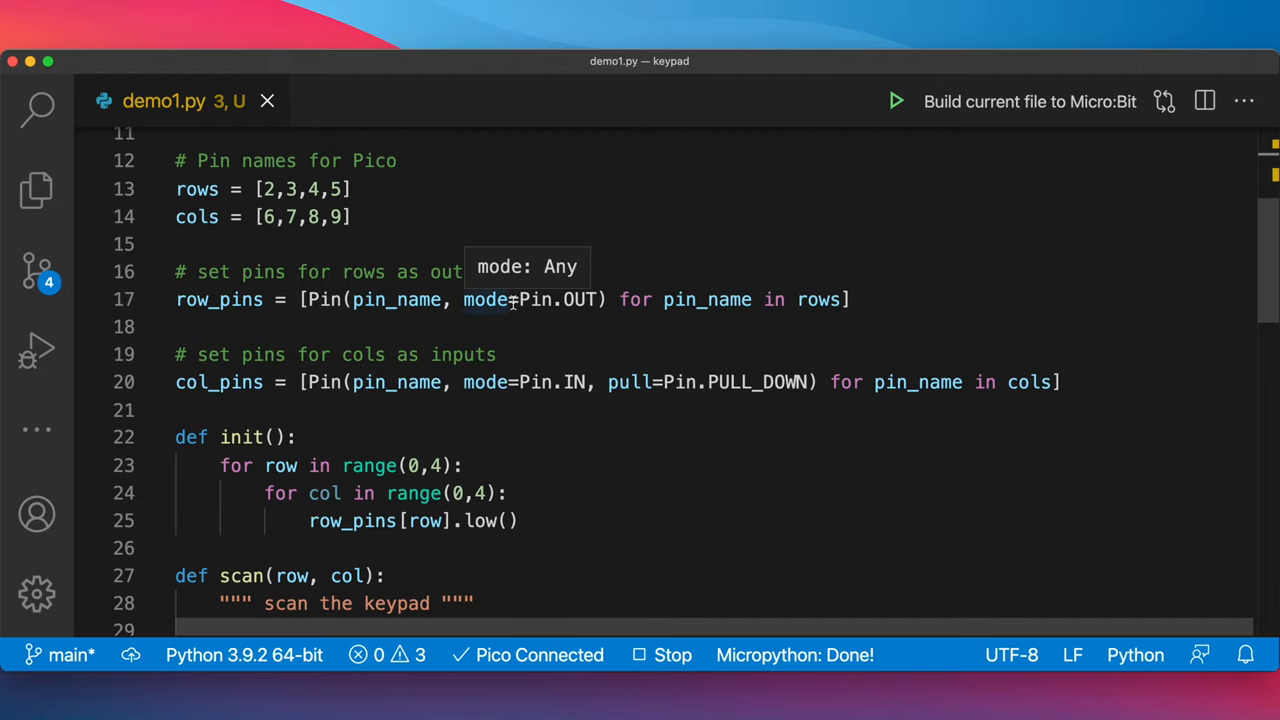
scroll(down, 3)
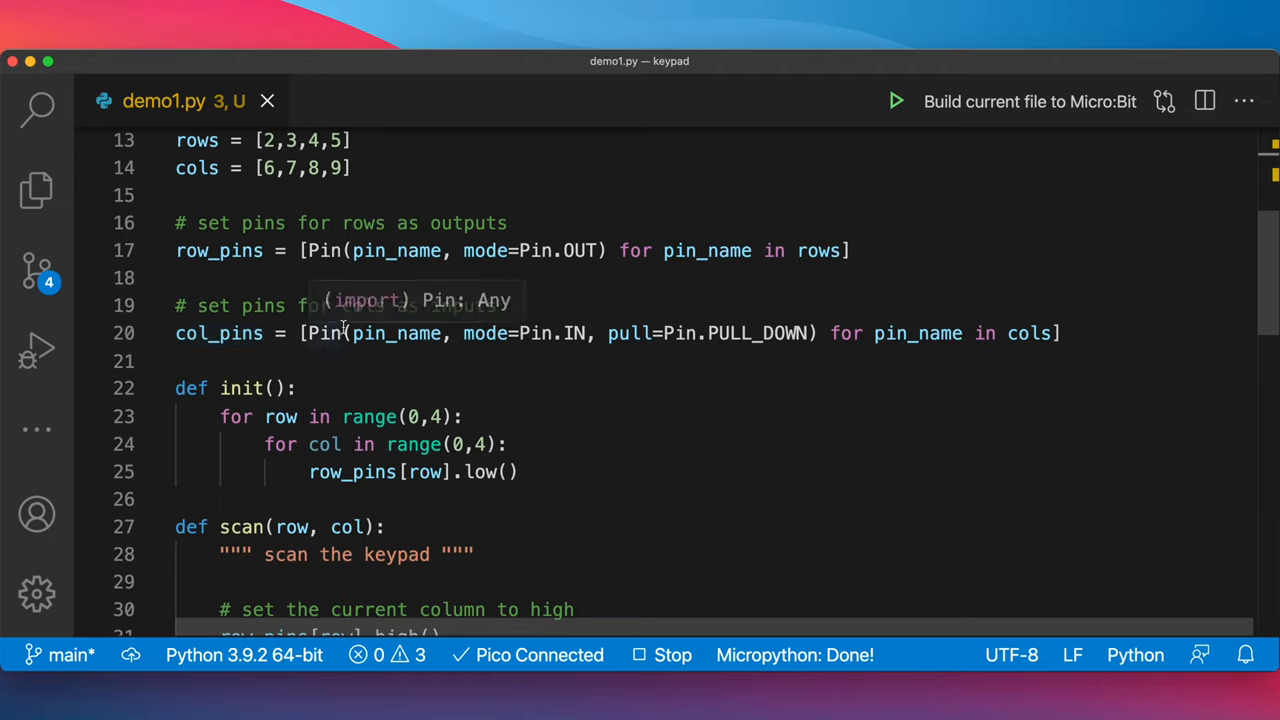
mouse_move(748, 304)
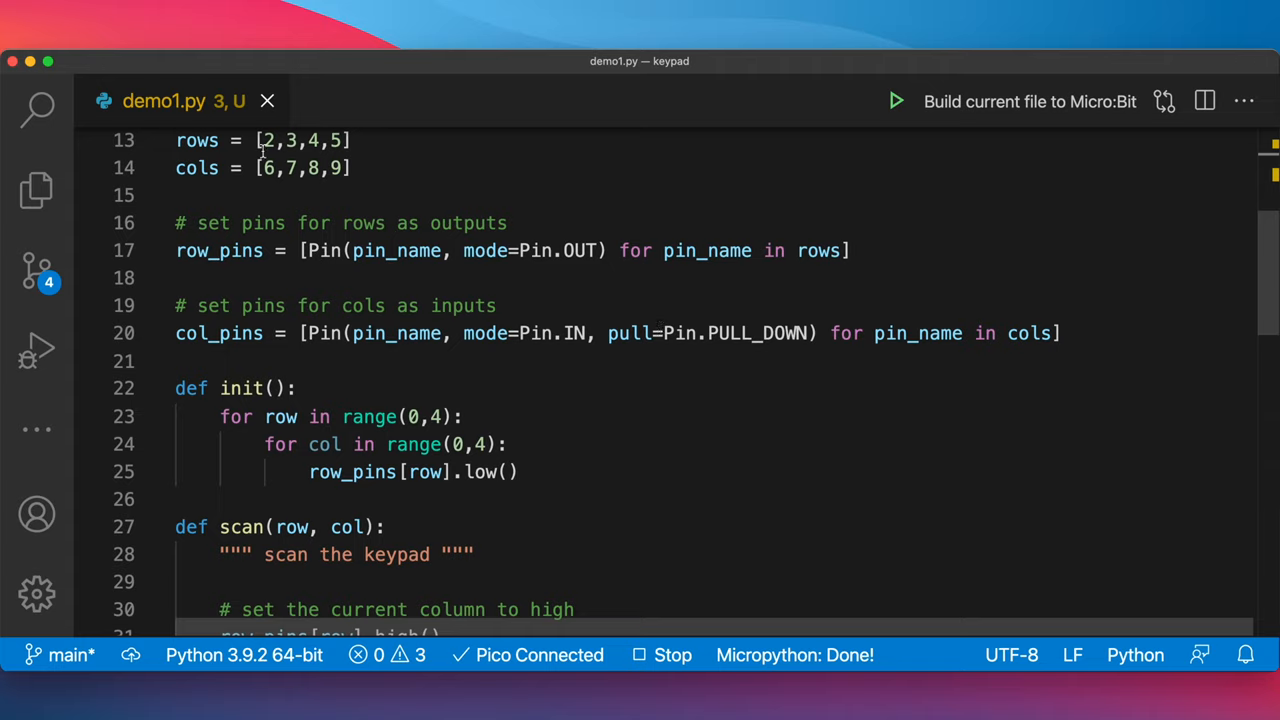
mouse_move(714, 336)
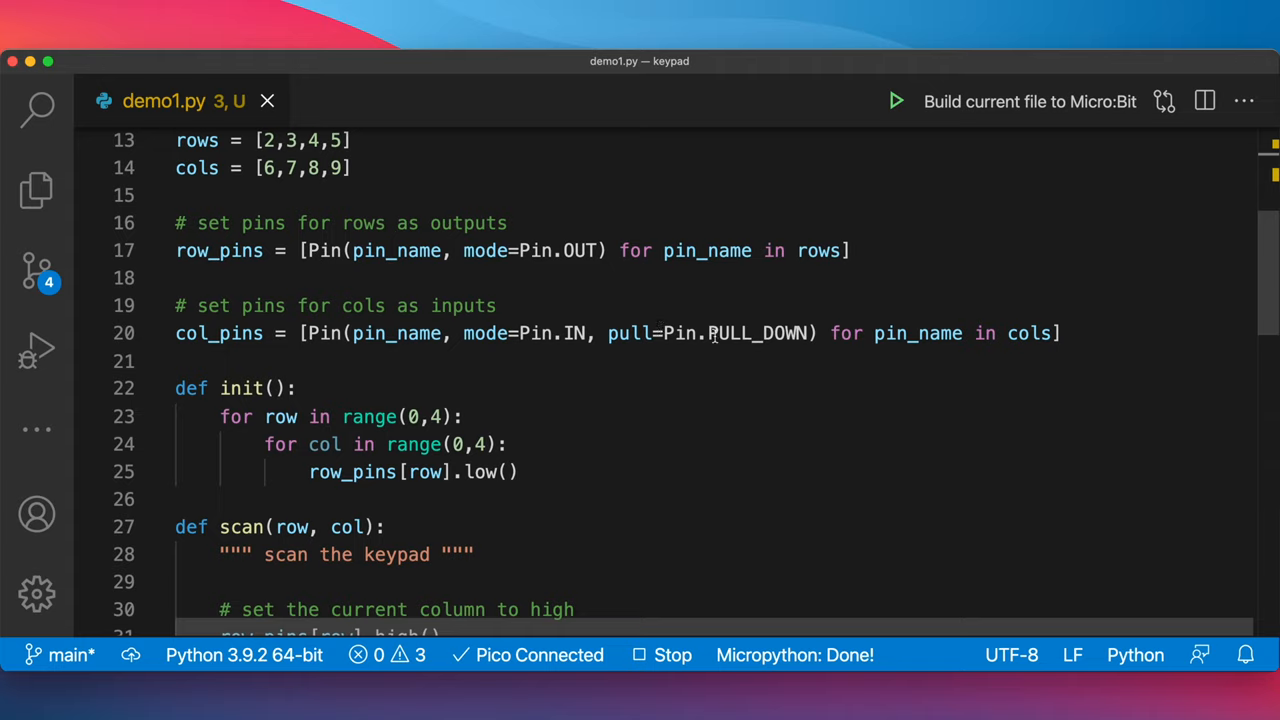
mouse_move(662, 332)
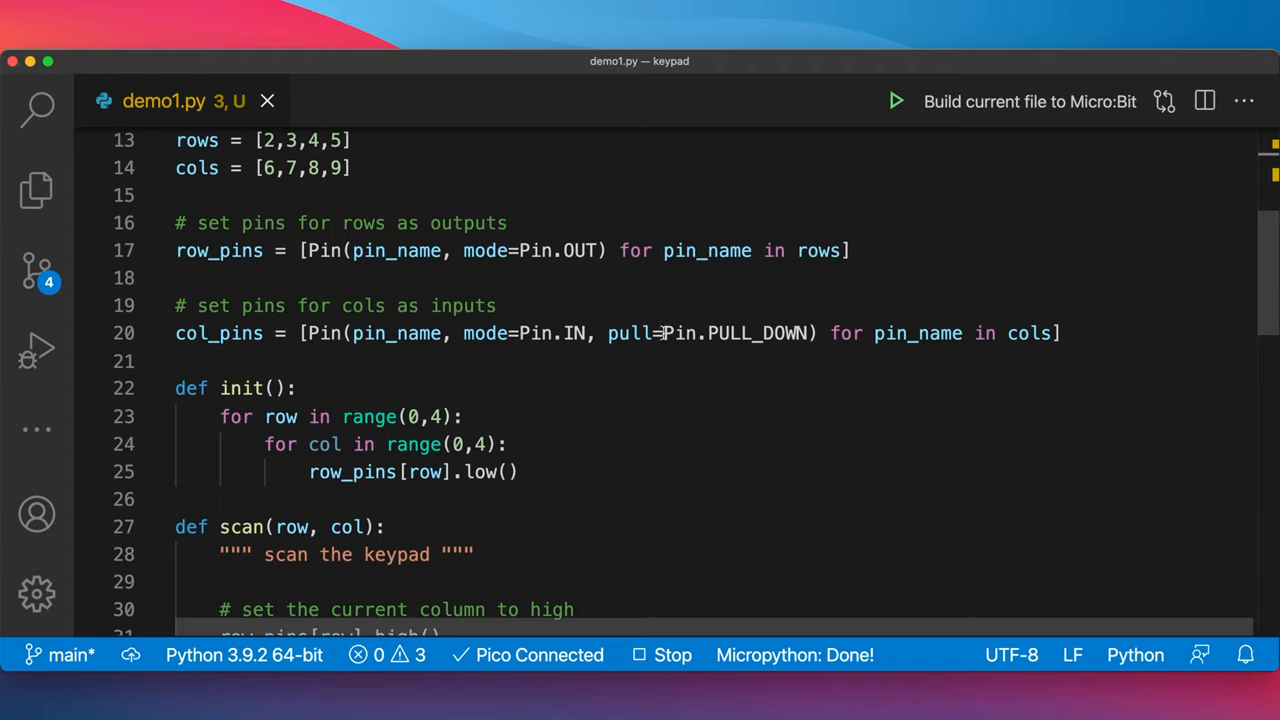
scroll(down, 3)
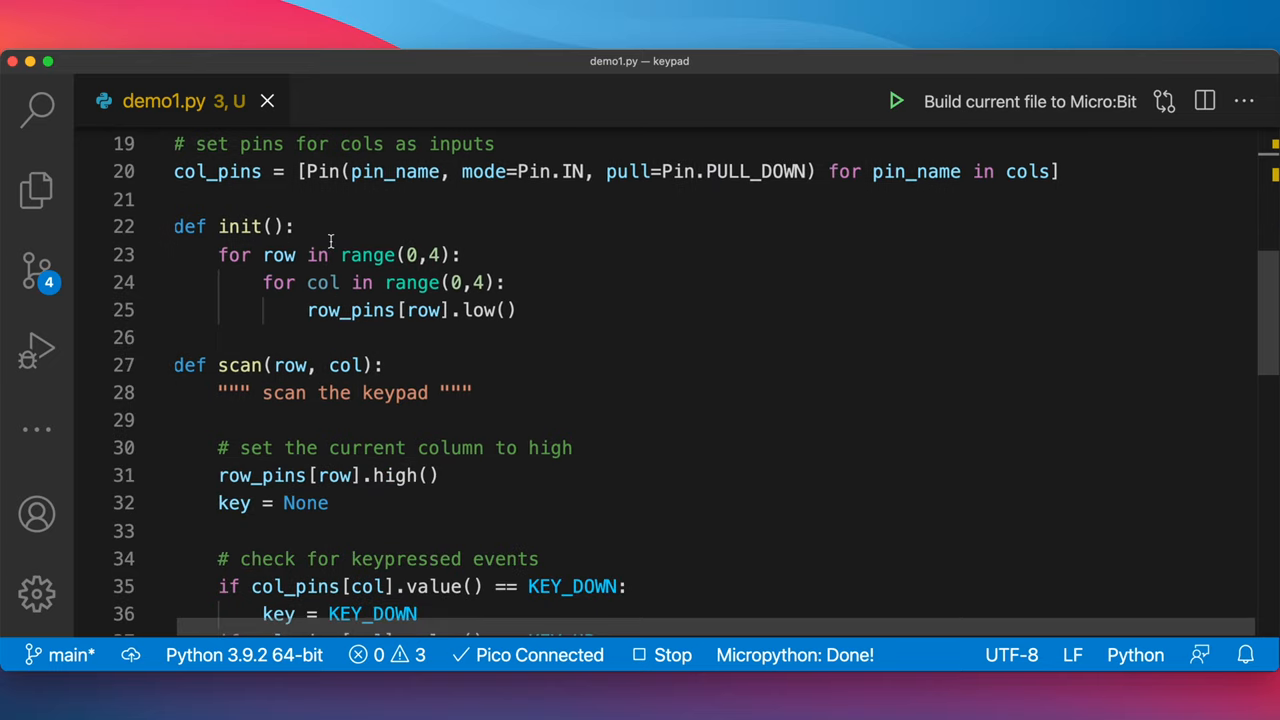
mouse_move(280, 256)
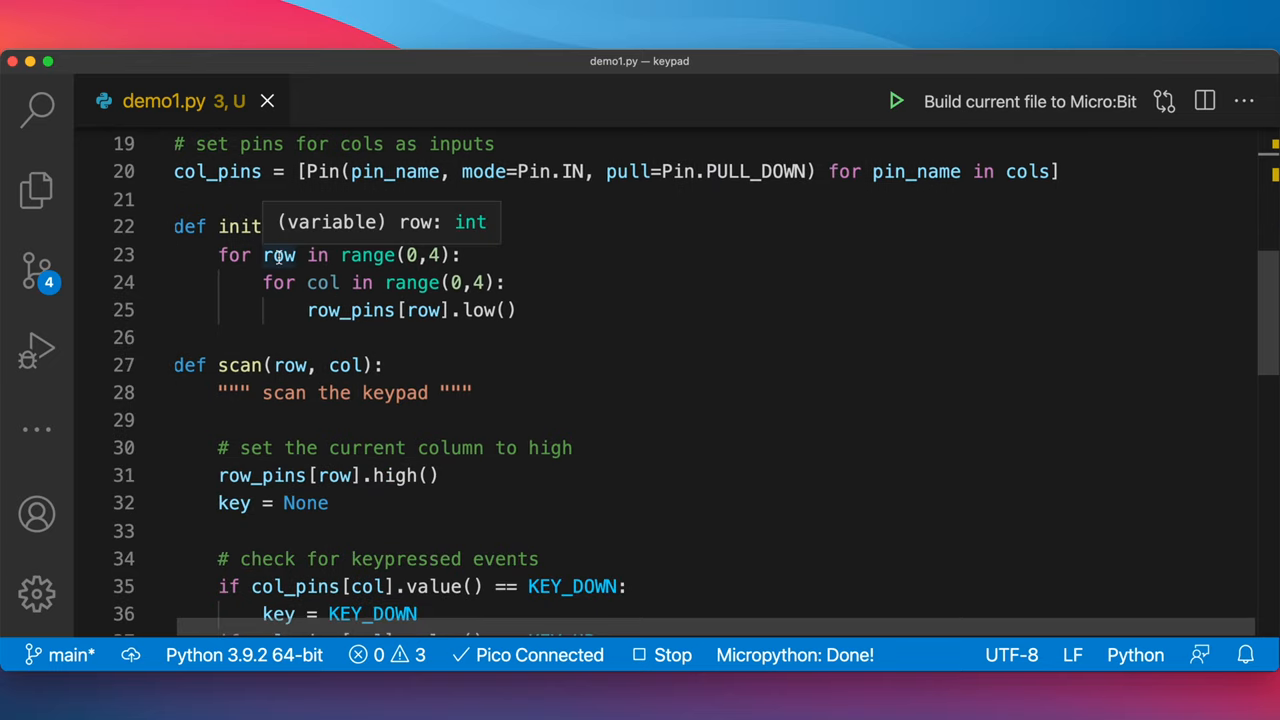
mouse_move(310, 226)
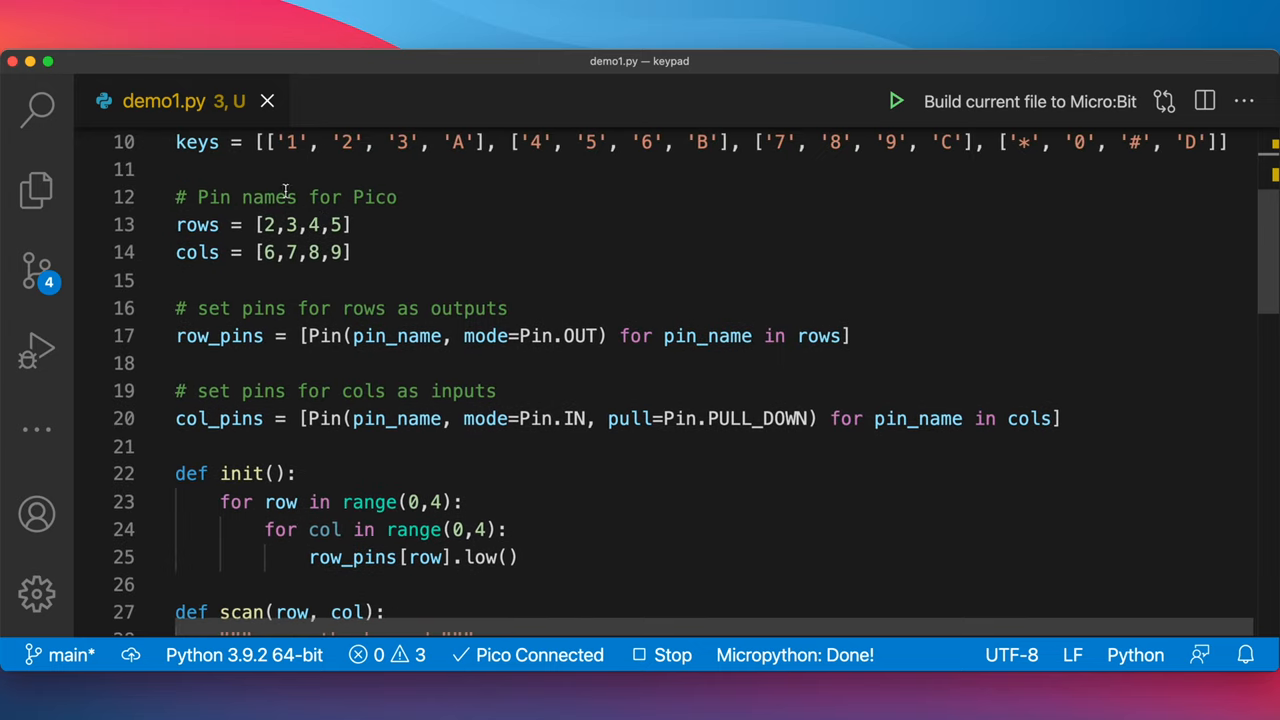
scroll(down, 3)
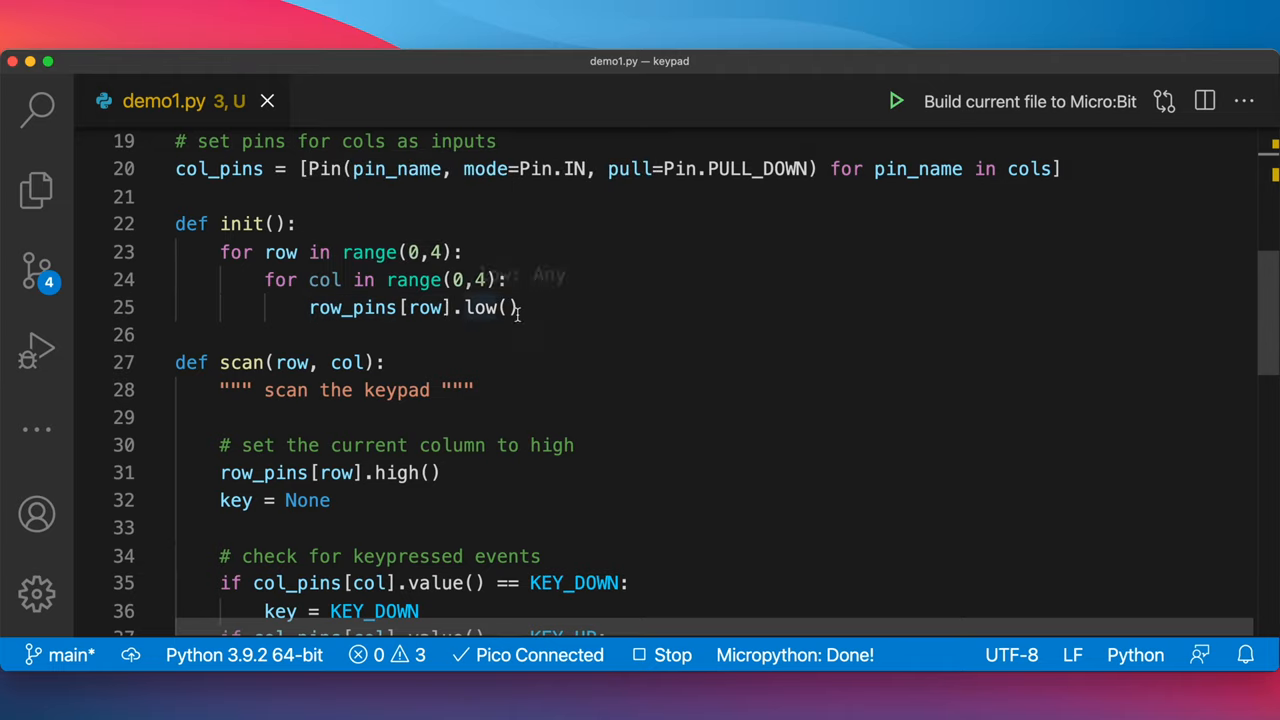
scroll(down, 3)
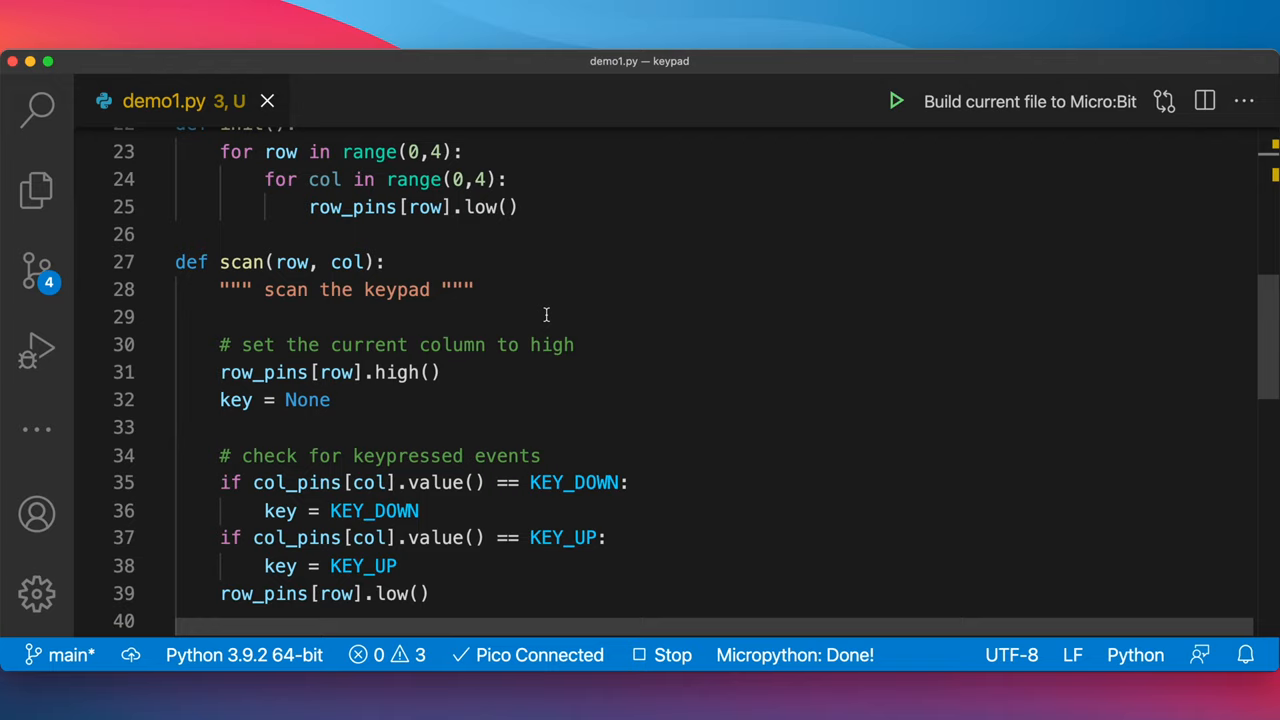
scroll(down, 3)
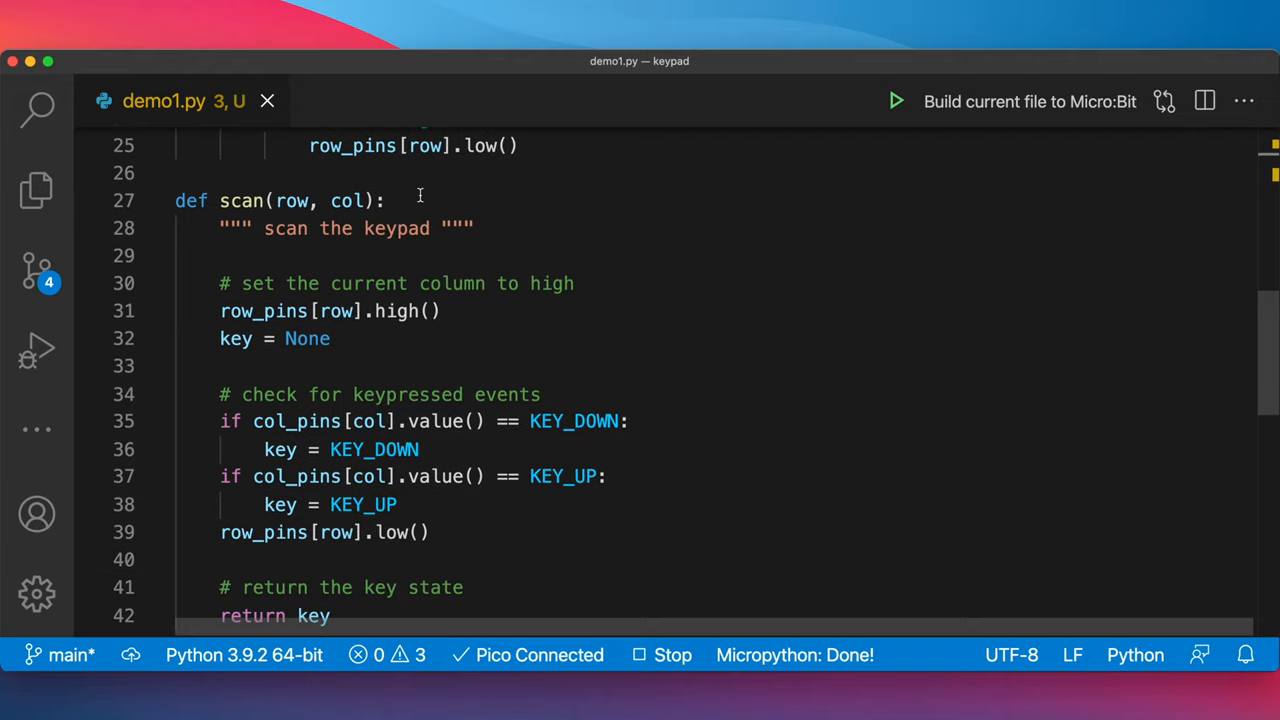
scroll(down, 3)
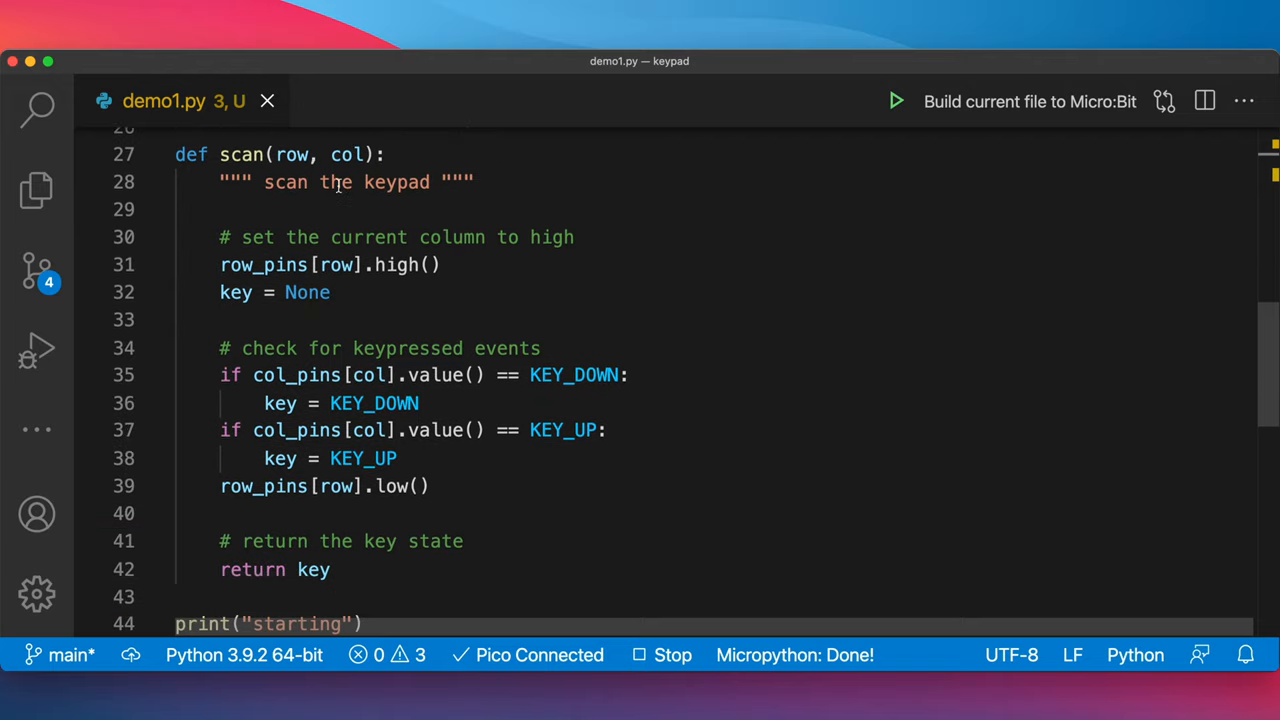
scroll(down, 3)
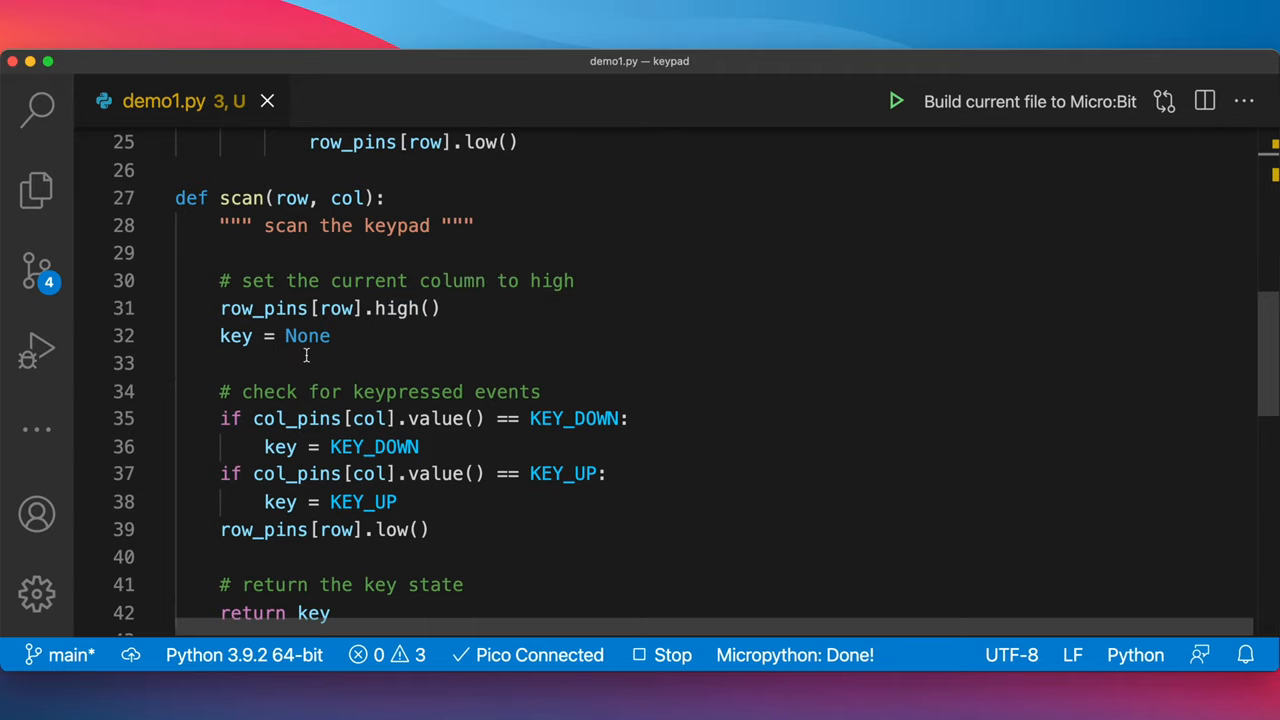
scroll(down, 3)
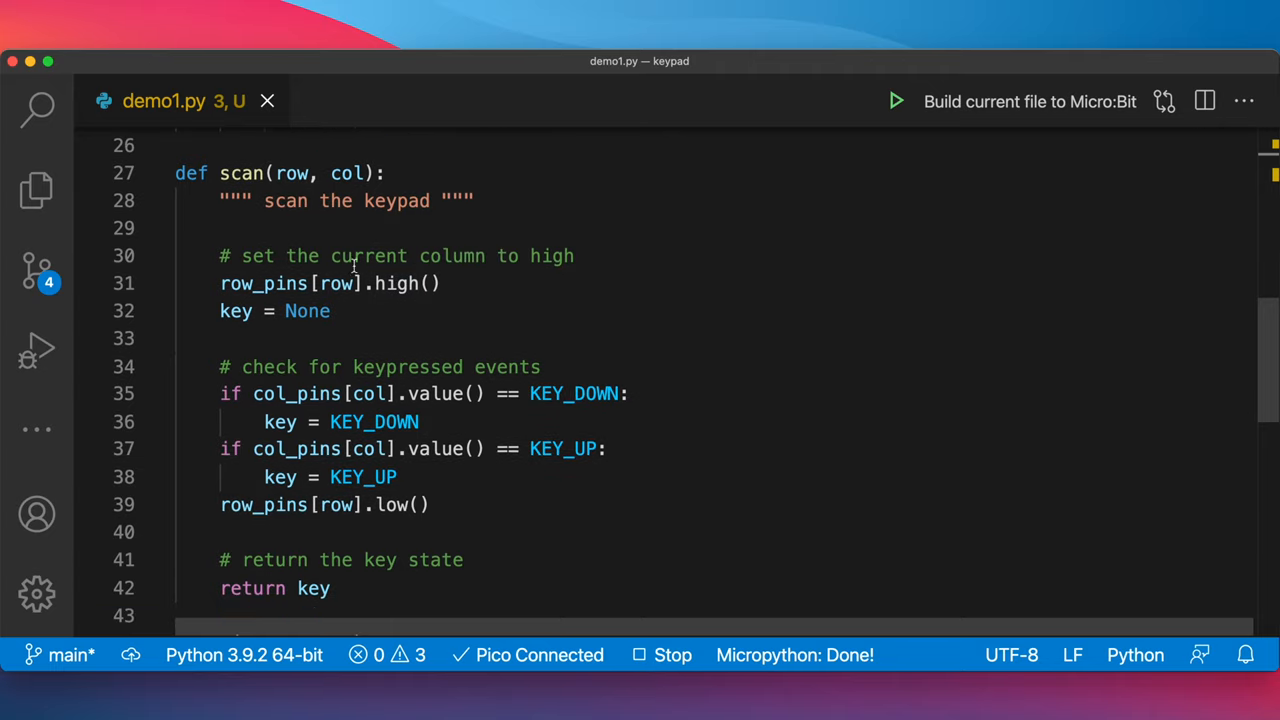
mouse_move(404, 390)
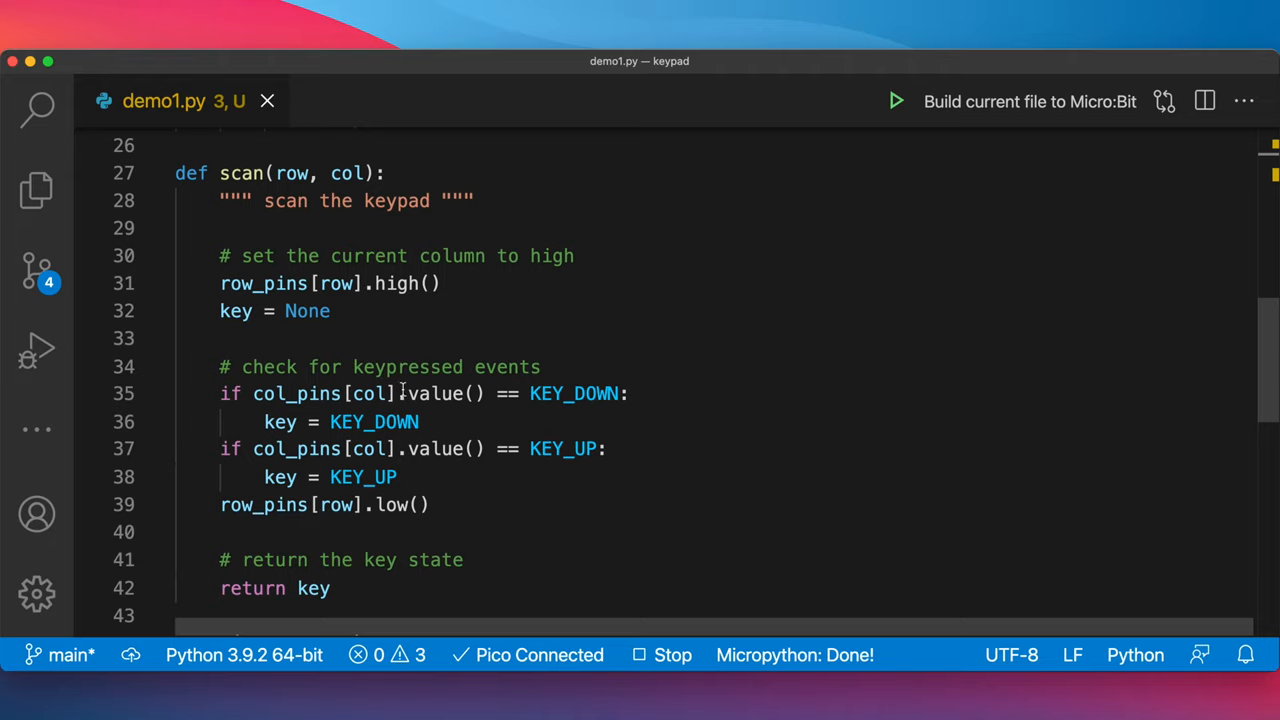
mouse_move(280, 420)
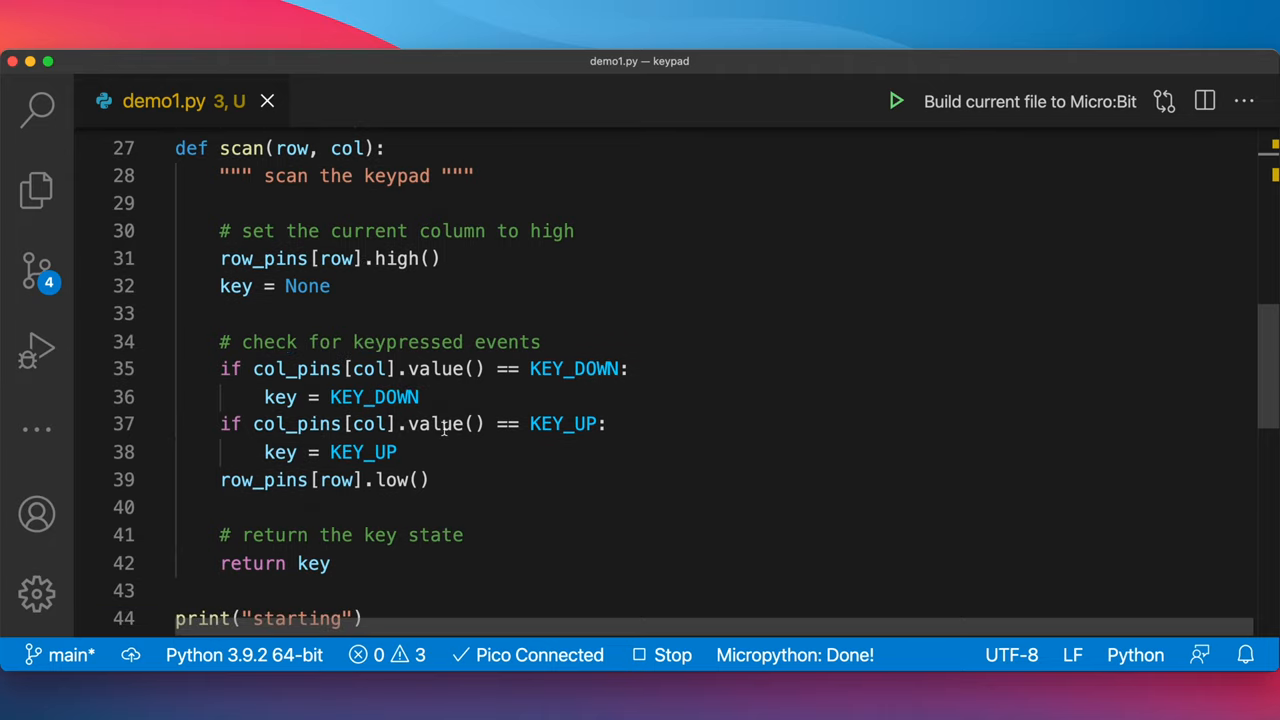
scroll(down, 3)
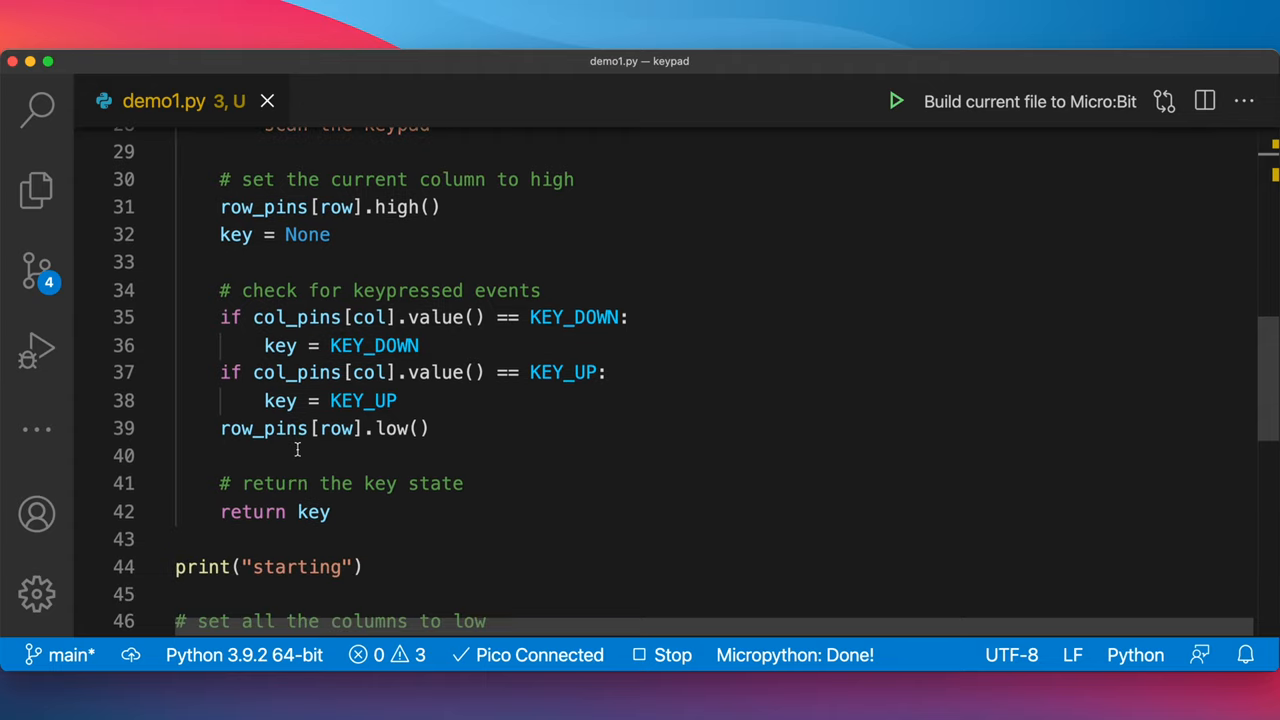
mouse_move(404, 256)
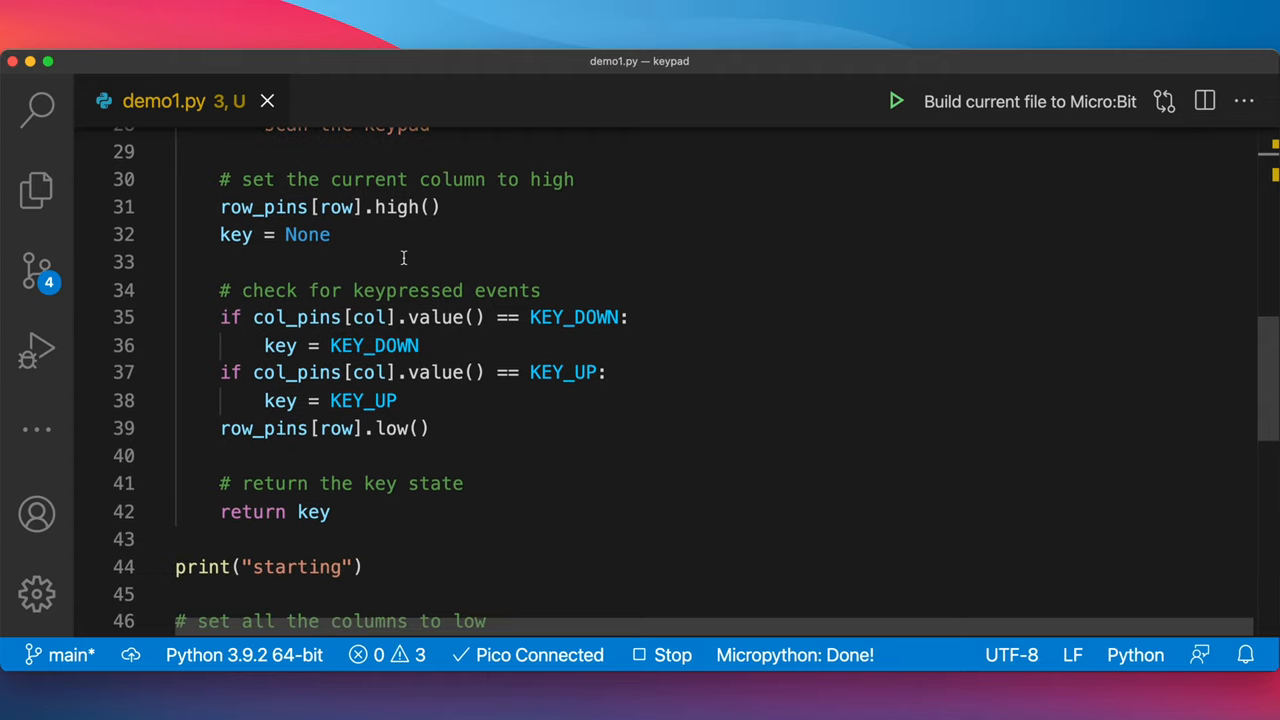
scroll(down, 3)
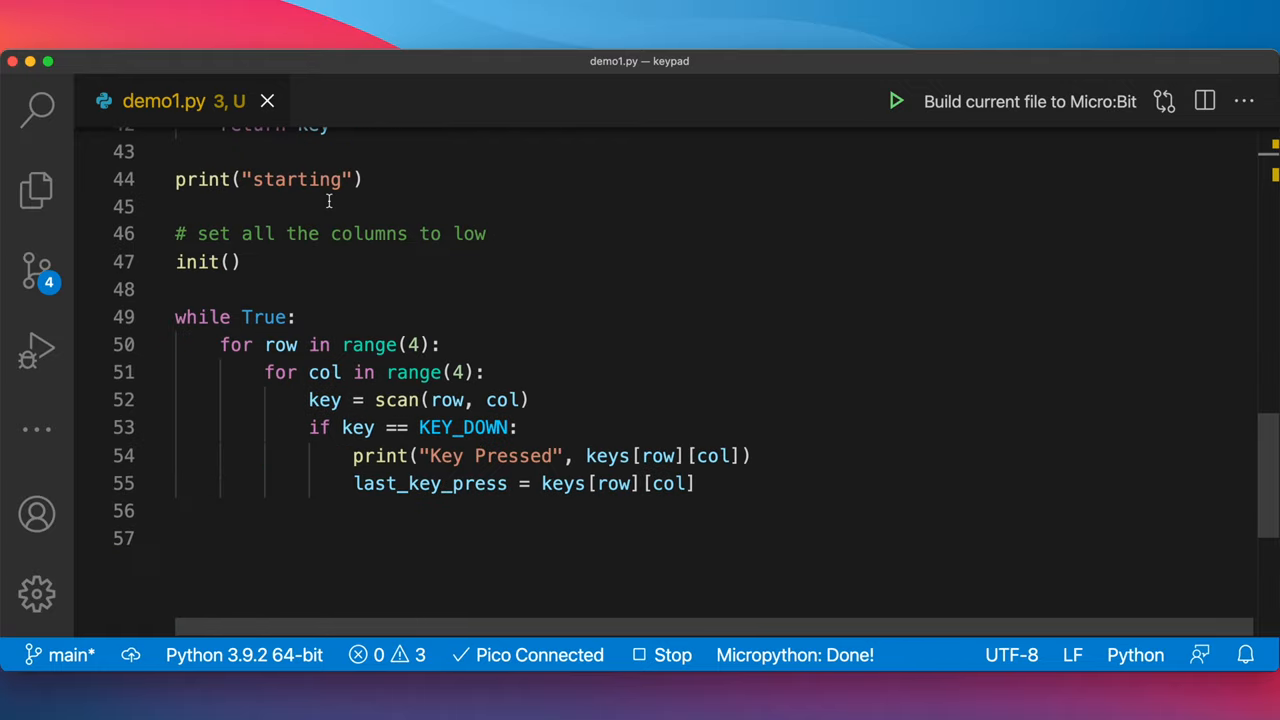
mouse_move(294, 228)
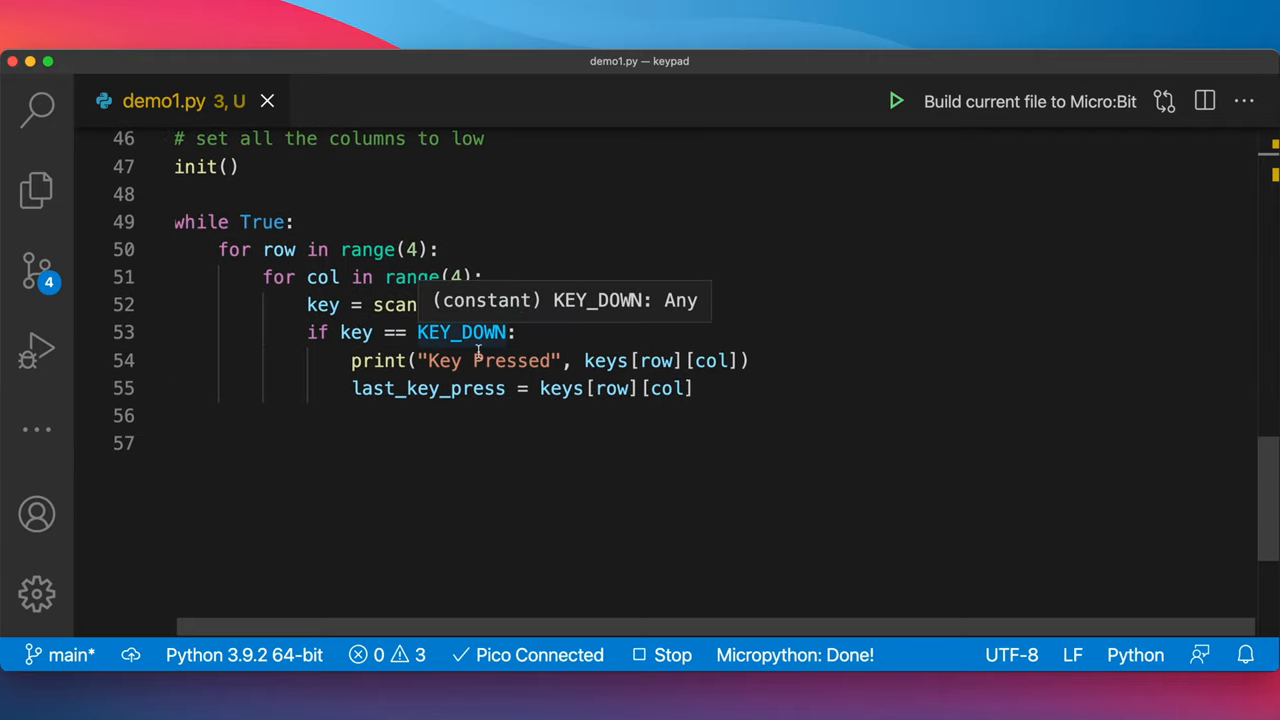
mouse_move(604, 344)
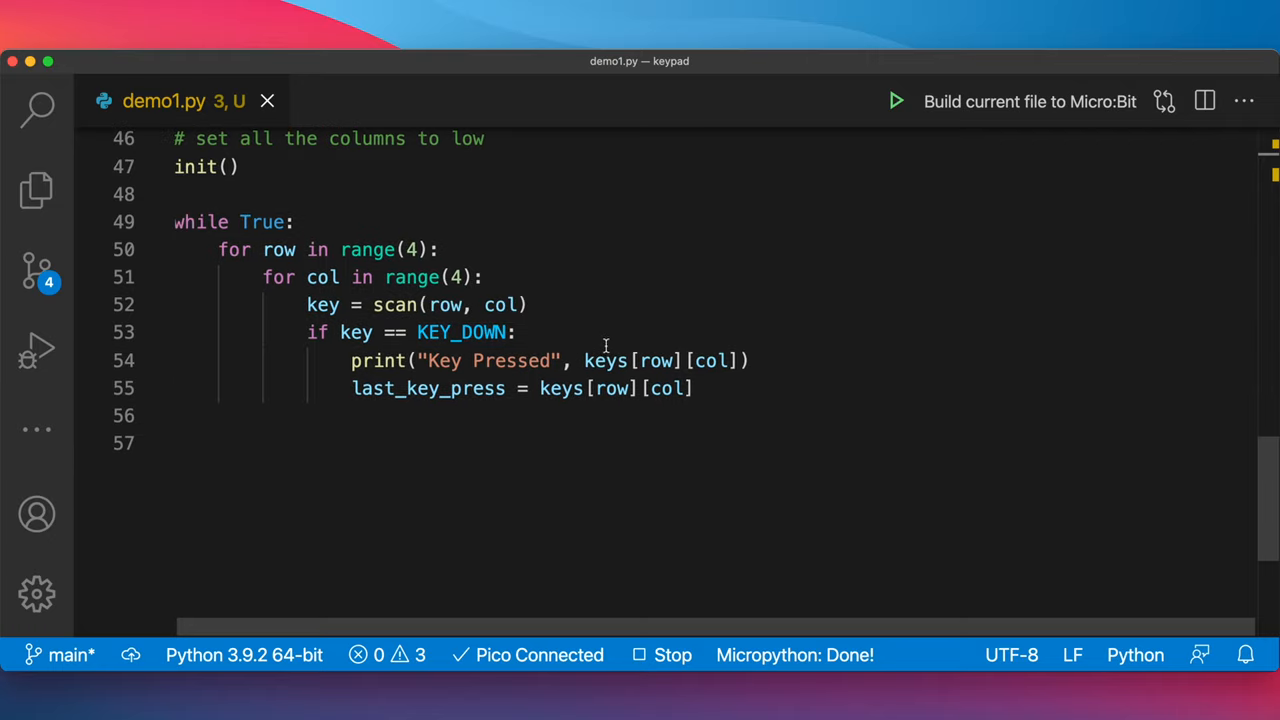
mouse_move(604, 360)
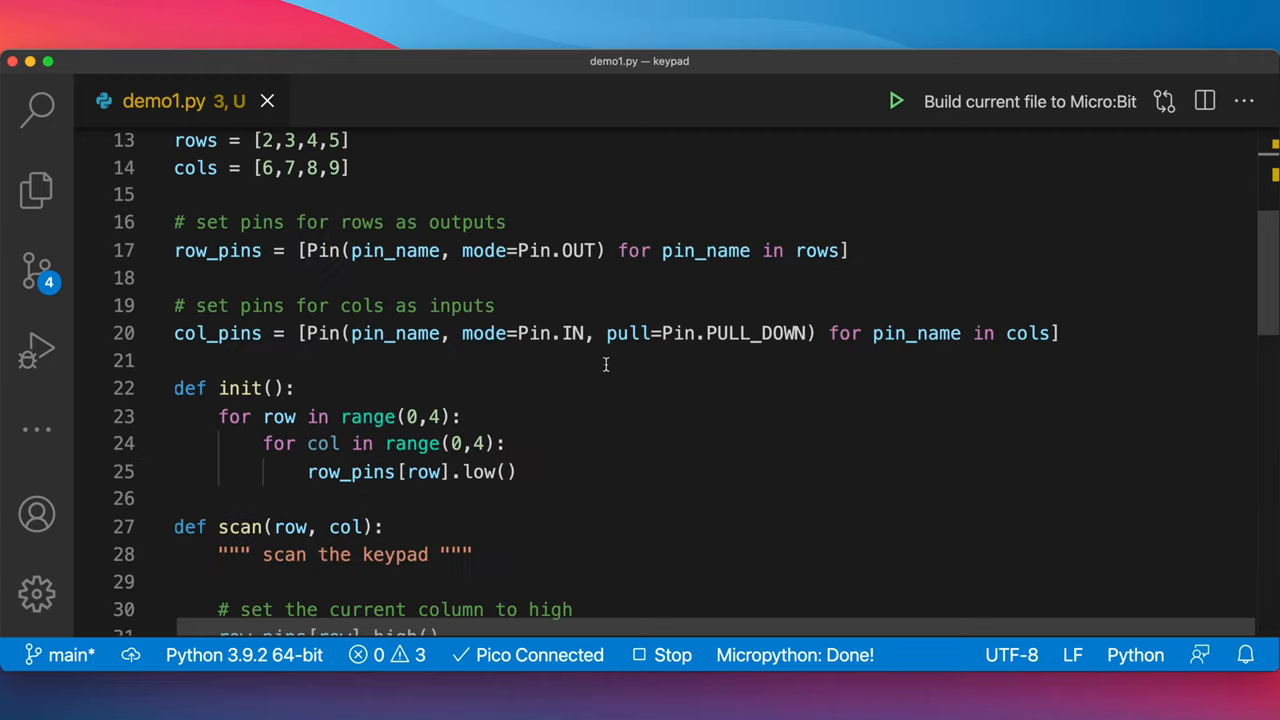
Run demo1.py on the Pico so the terminal prints Key Pressed 1 and 2
scroll(up, 3)
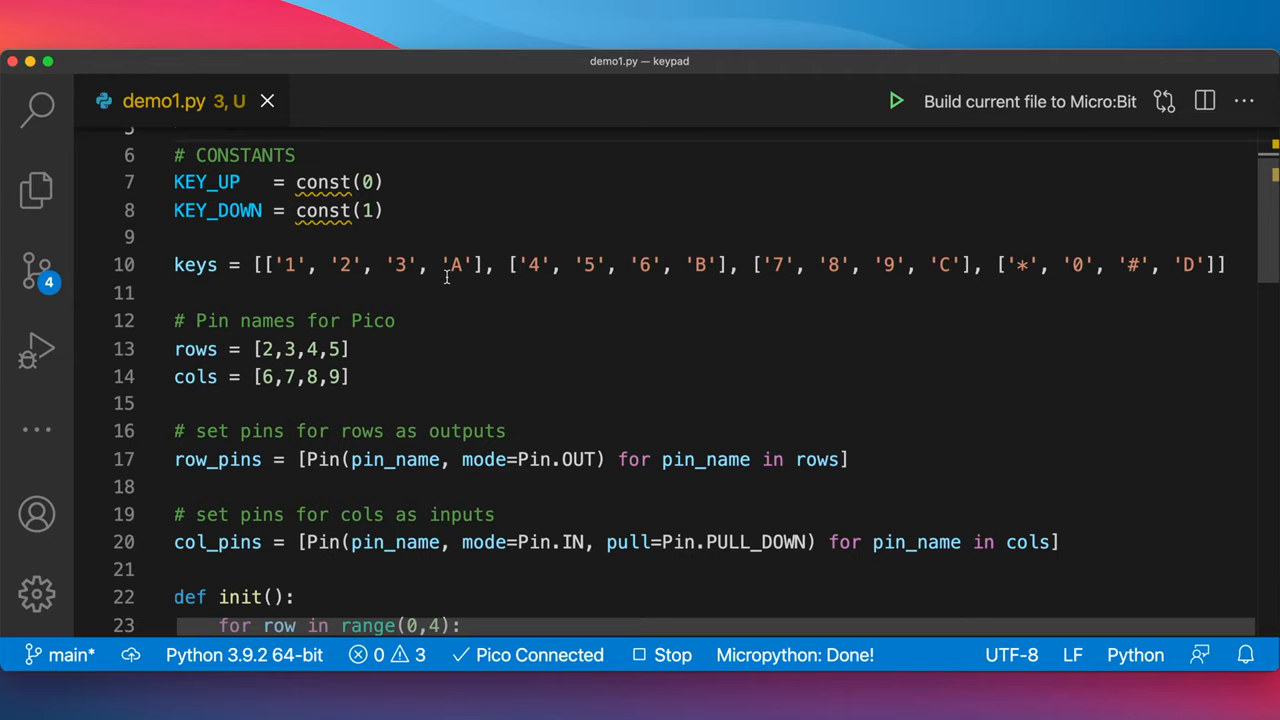
scroll(down, 3)
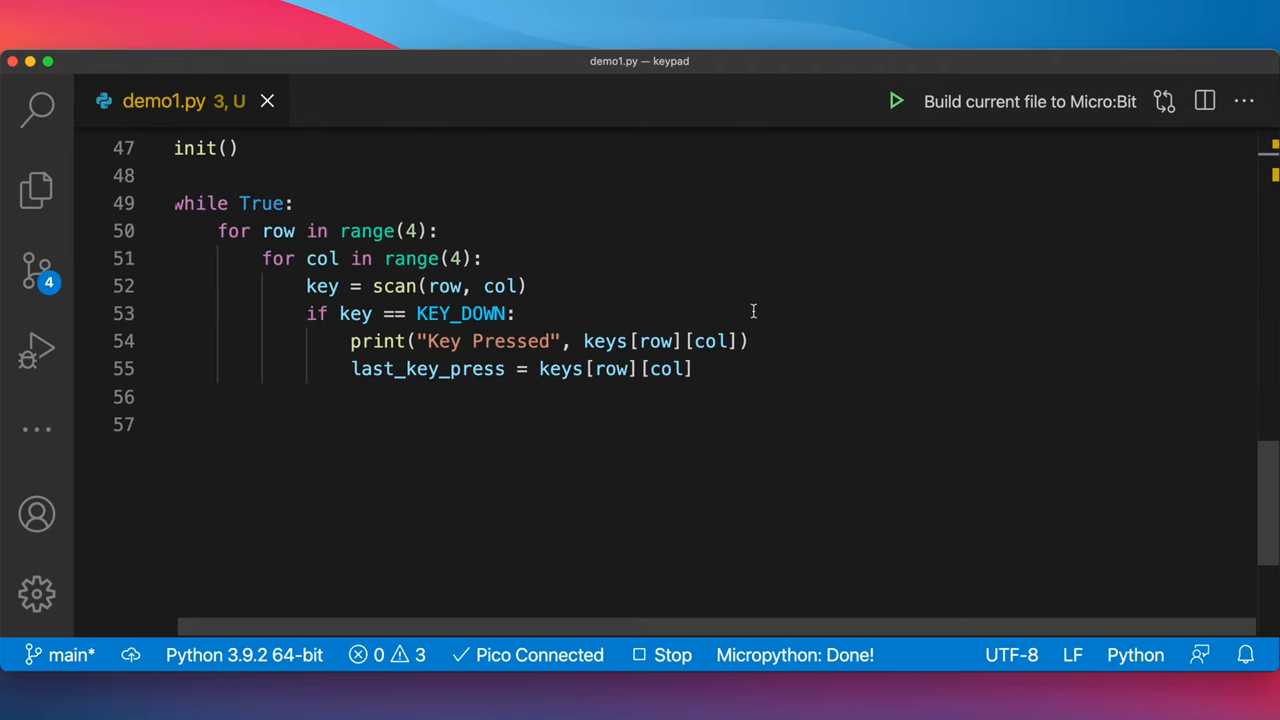
mouse_move(620, 312)
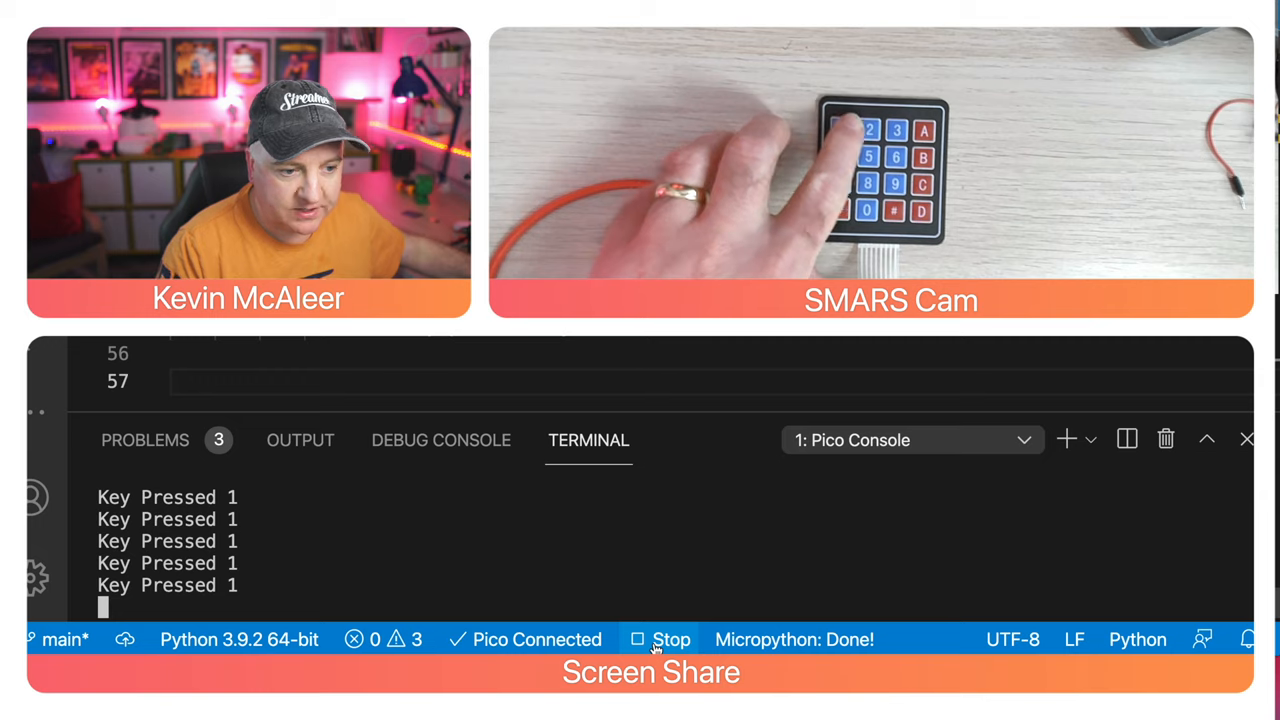
click(864, 130)
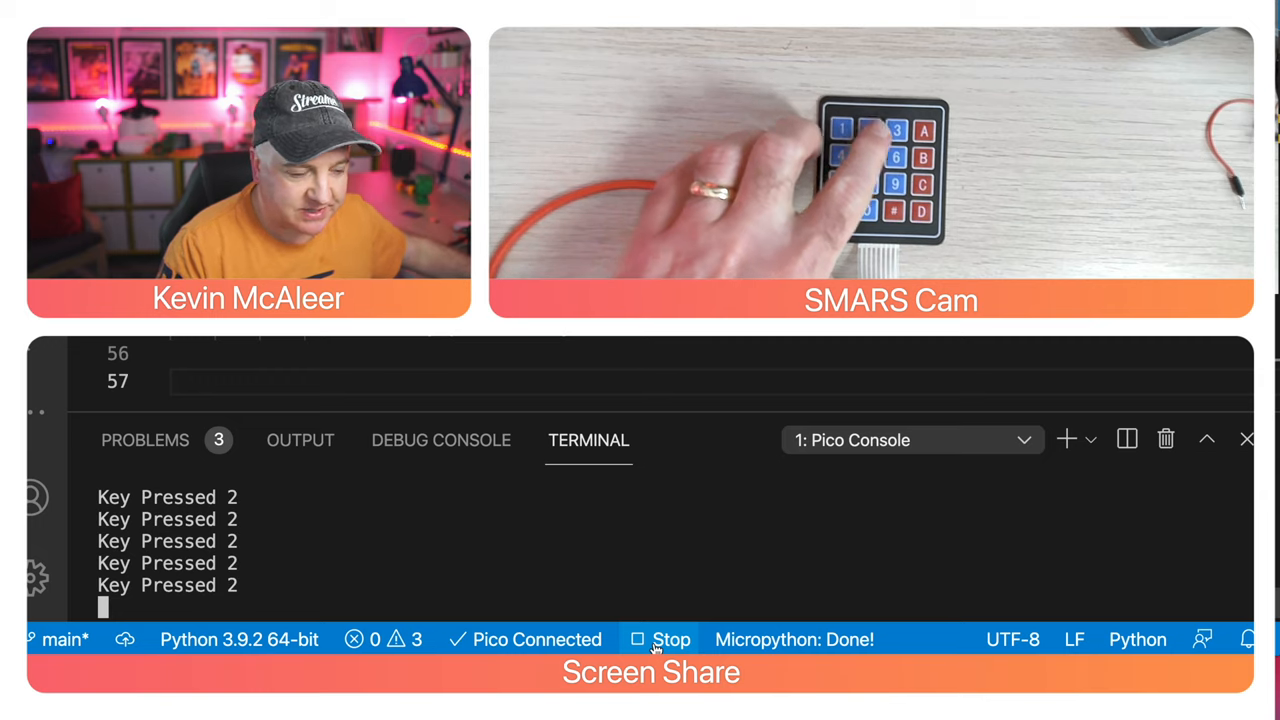